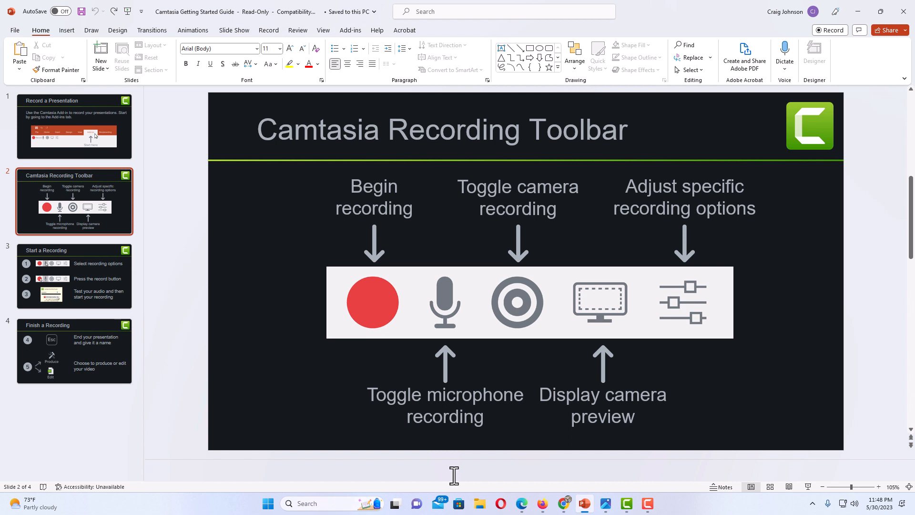
mouse_move(641, 353)
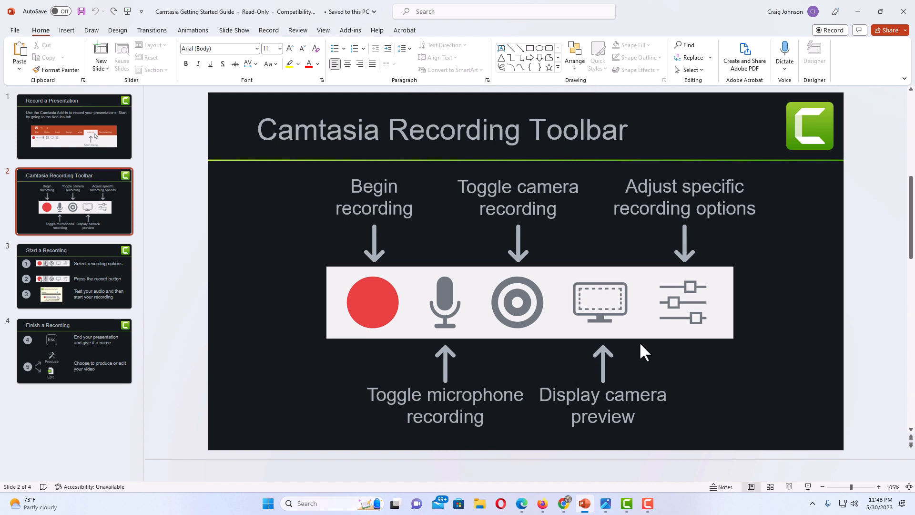
Select the toolbar picture on the Camtasia Recording Toolbar slide.
click(516, 197)
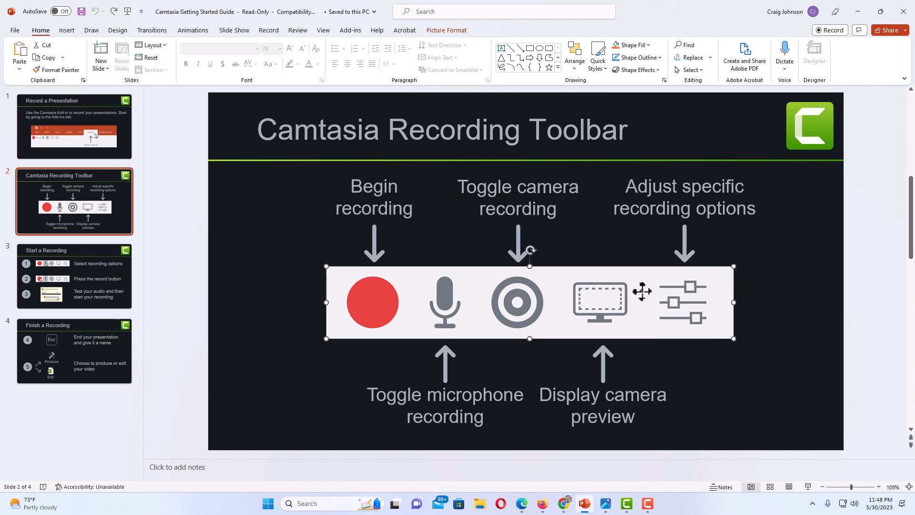
Add the five callout labels and their arrows to the toolbar image selection.
double_click(602, 405)
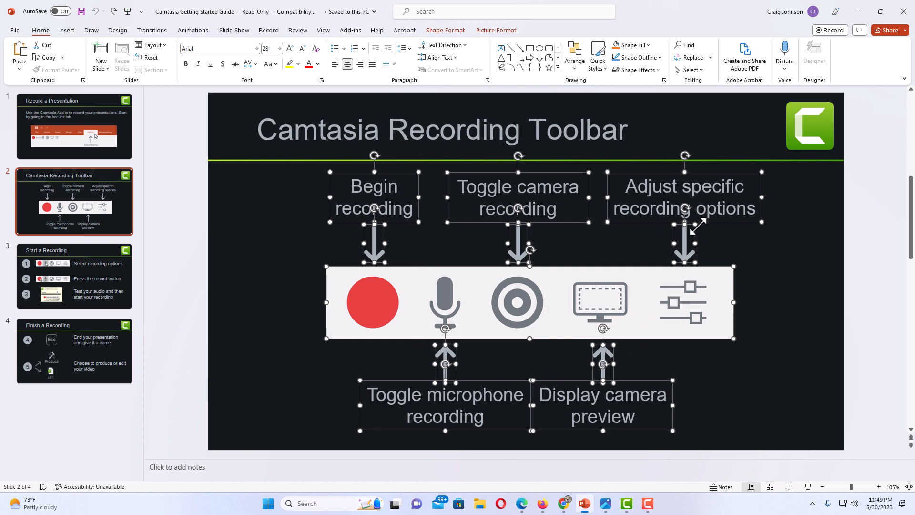
mouse_move(713, 320)
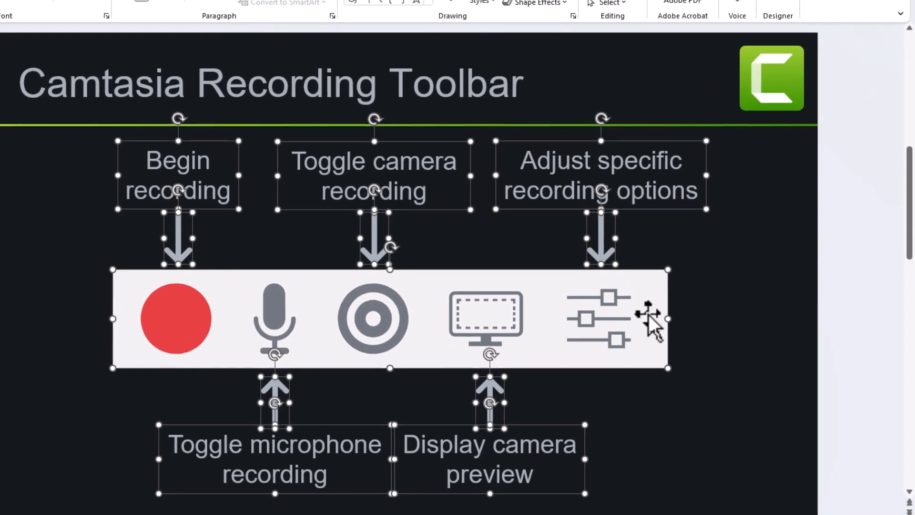
Group the selected toolbar image, labels and arrows via the right-click Group command.
right_click(645, 315)
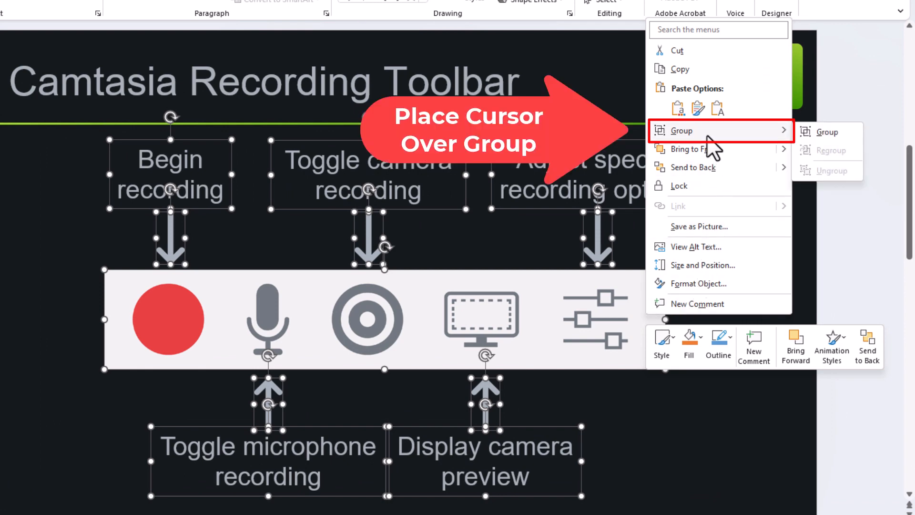
mouse_move(738, 146)
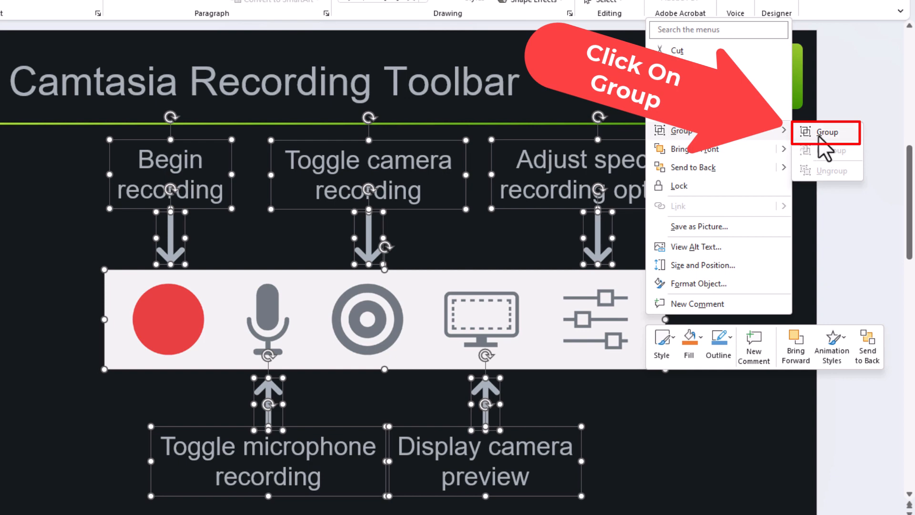
click(827, 132)
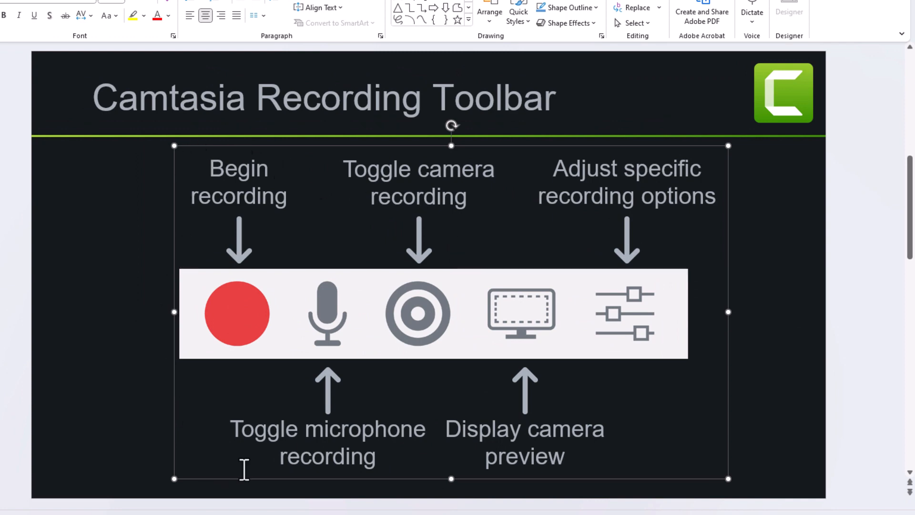
mouse_move(789, 400)
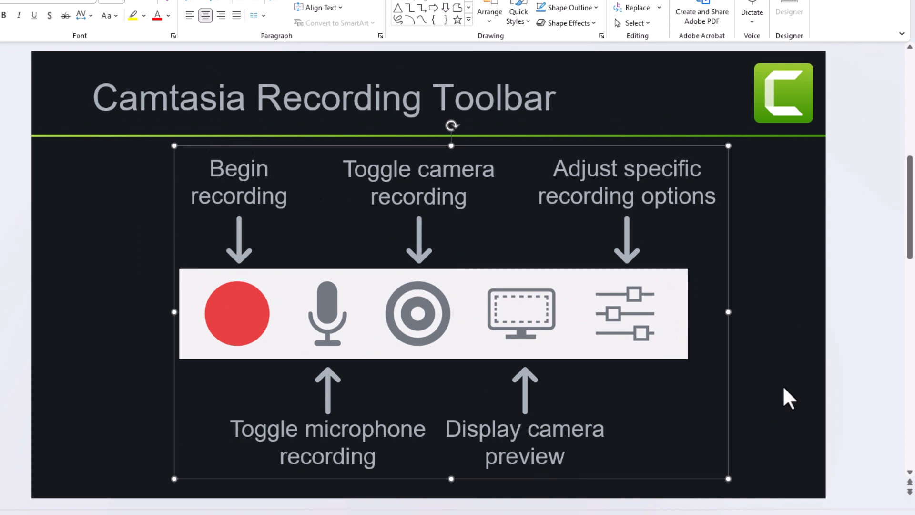
mouse_move(688, 251)
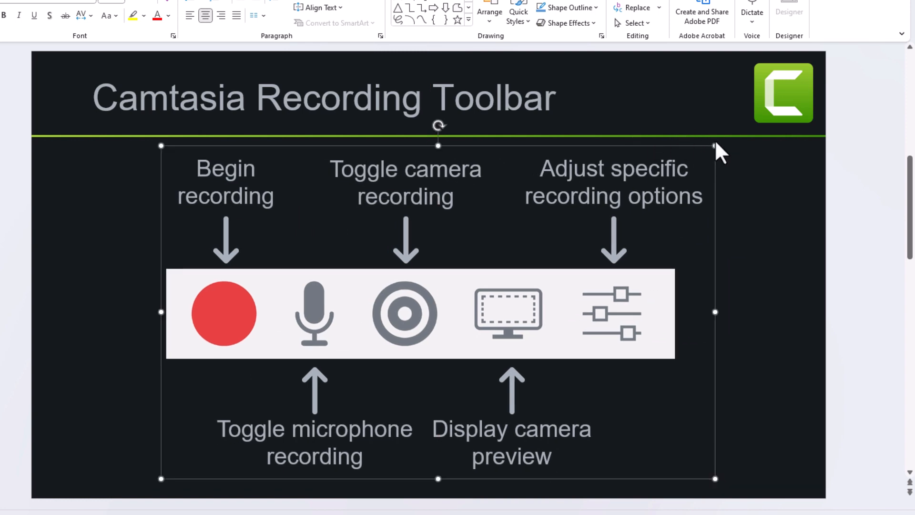
mouse_move(716, 150)
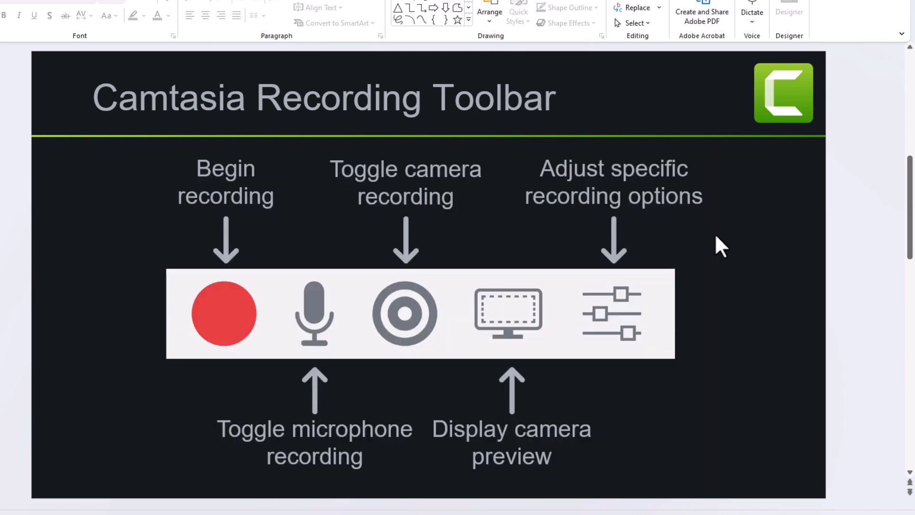
mouse_move(709, 309)
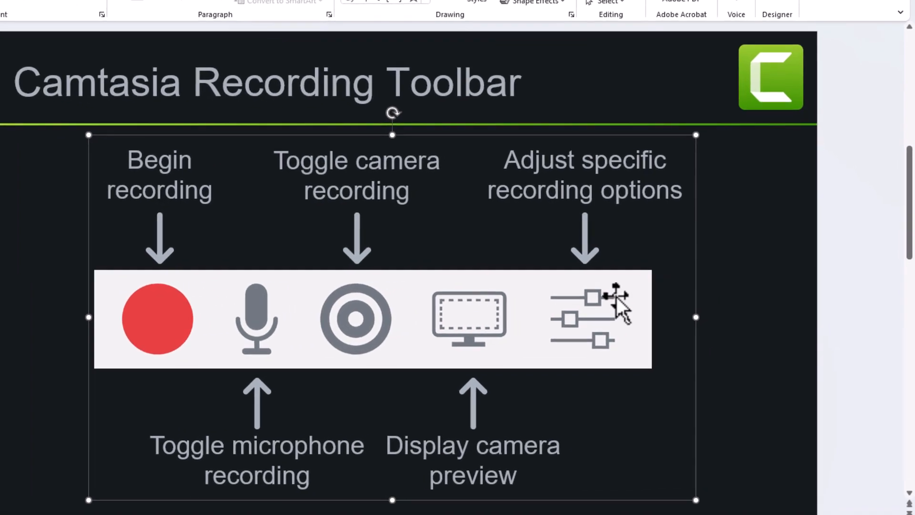
Ungroup the diagram into the separate toolbar image, labels and arrows.
right_click(591, 319)
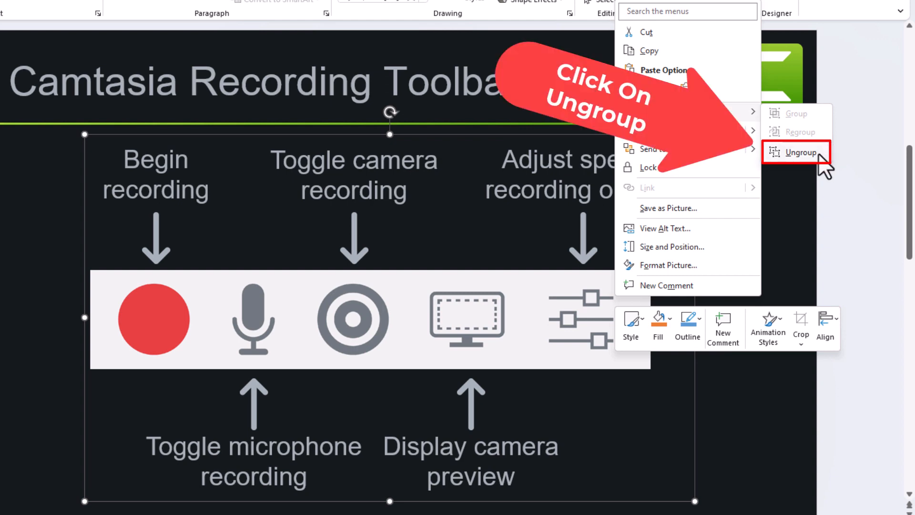
click(799, 151)
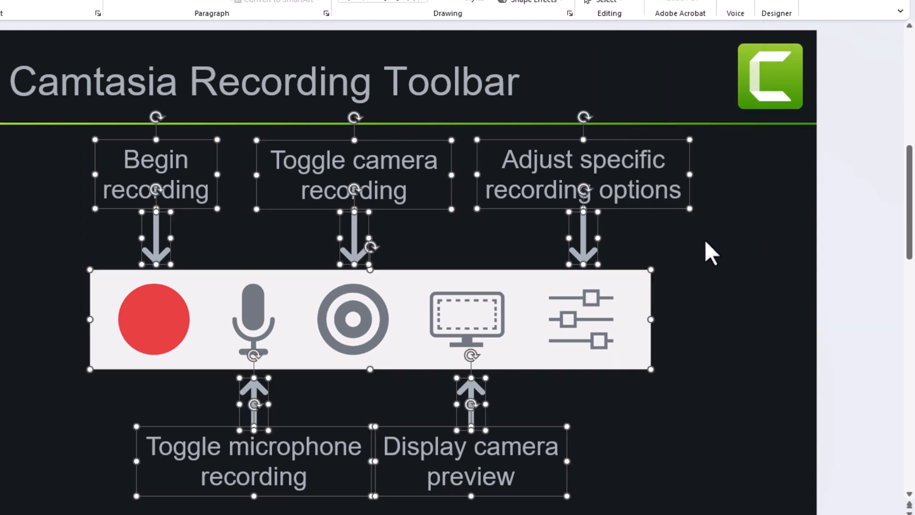